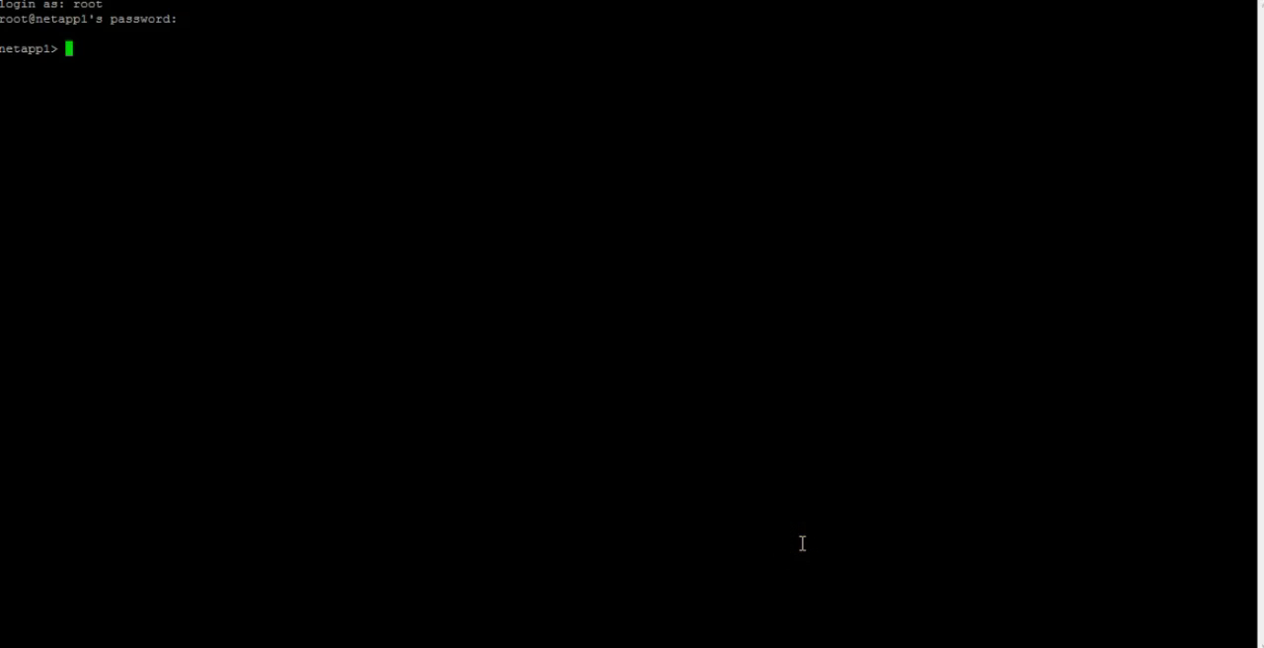
# Run 'ndmpd status' on netapp1, showing ndmpd ON with no active sessions.
pyautogui.write('n')
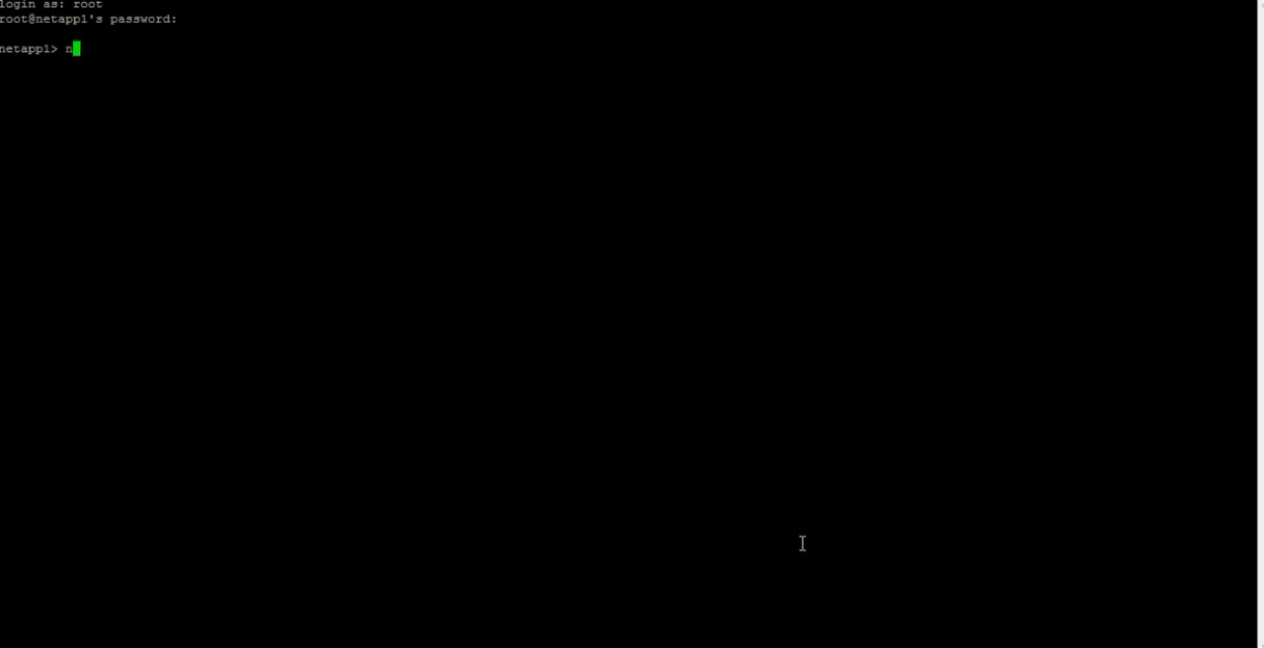
pyautogui.write('dmpd s')
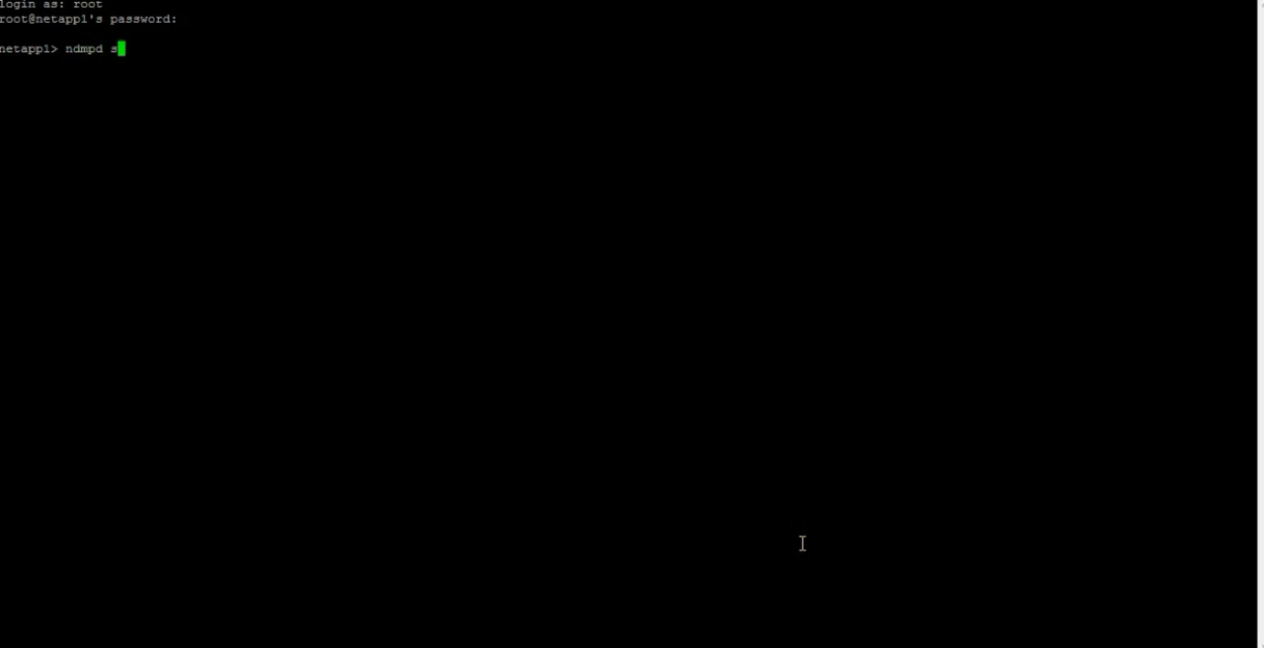
pyautogui.press('Return')
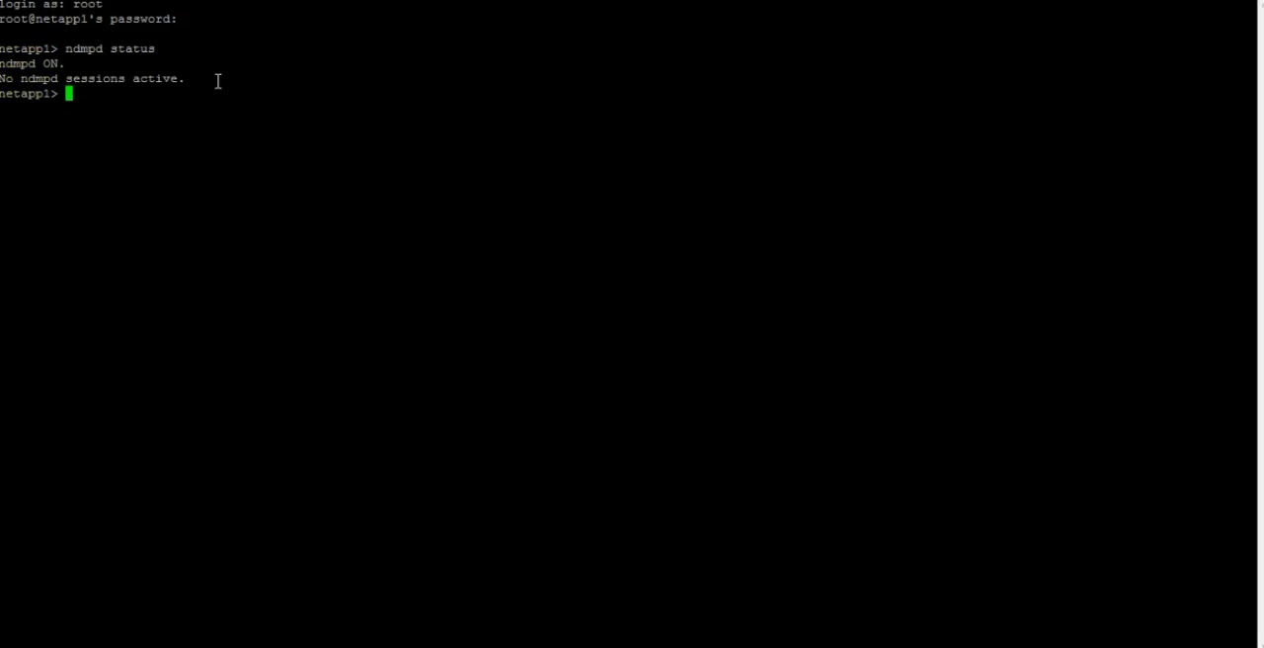
pyautogui.moveTo(958, 520)
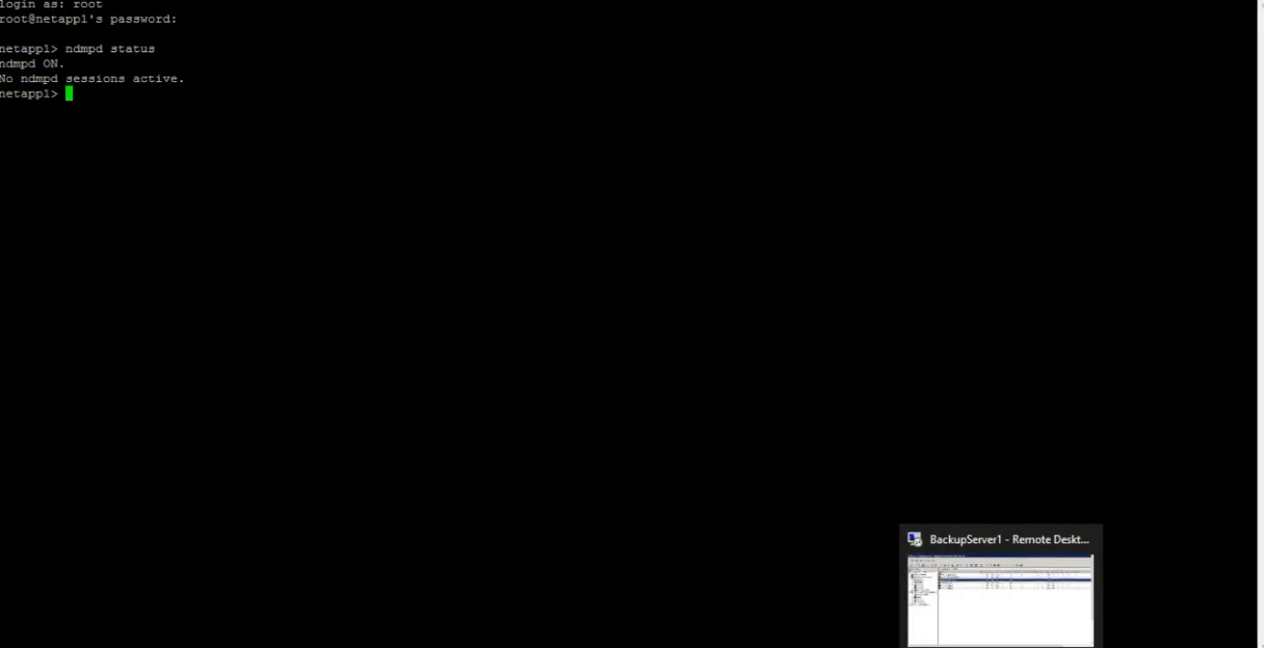
pyautogui.click(999, 593)
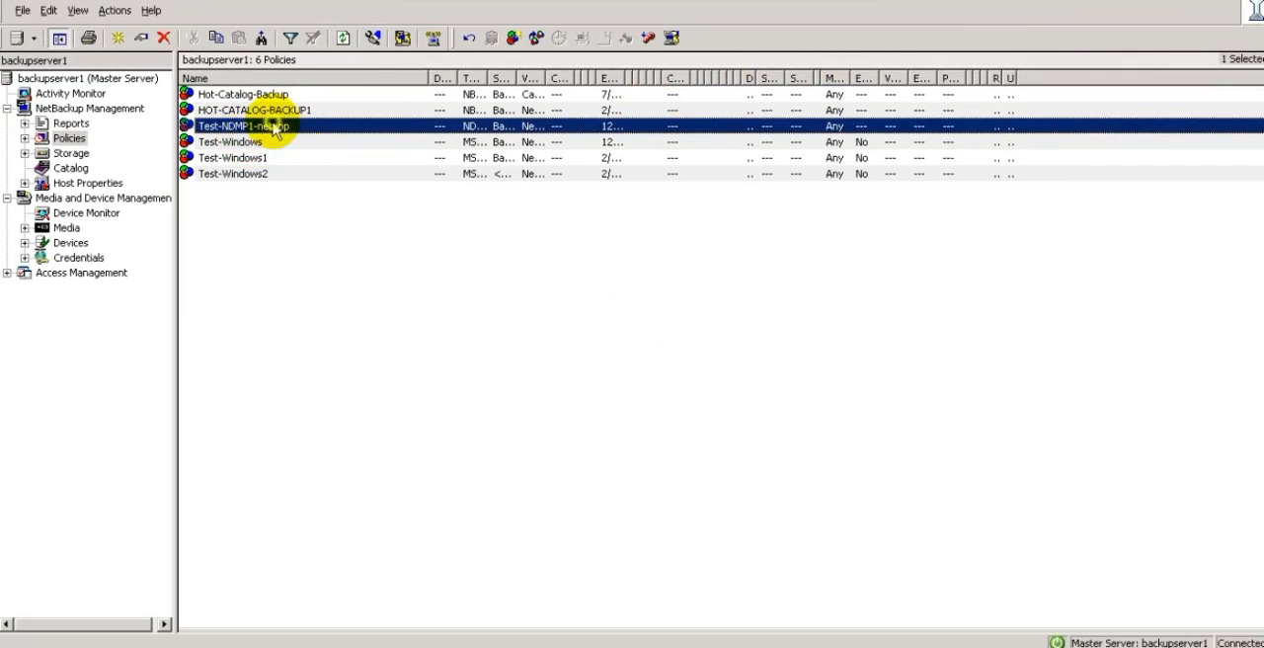
pyautogui.doubleClick(243, 125)
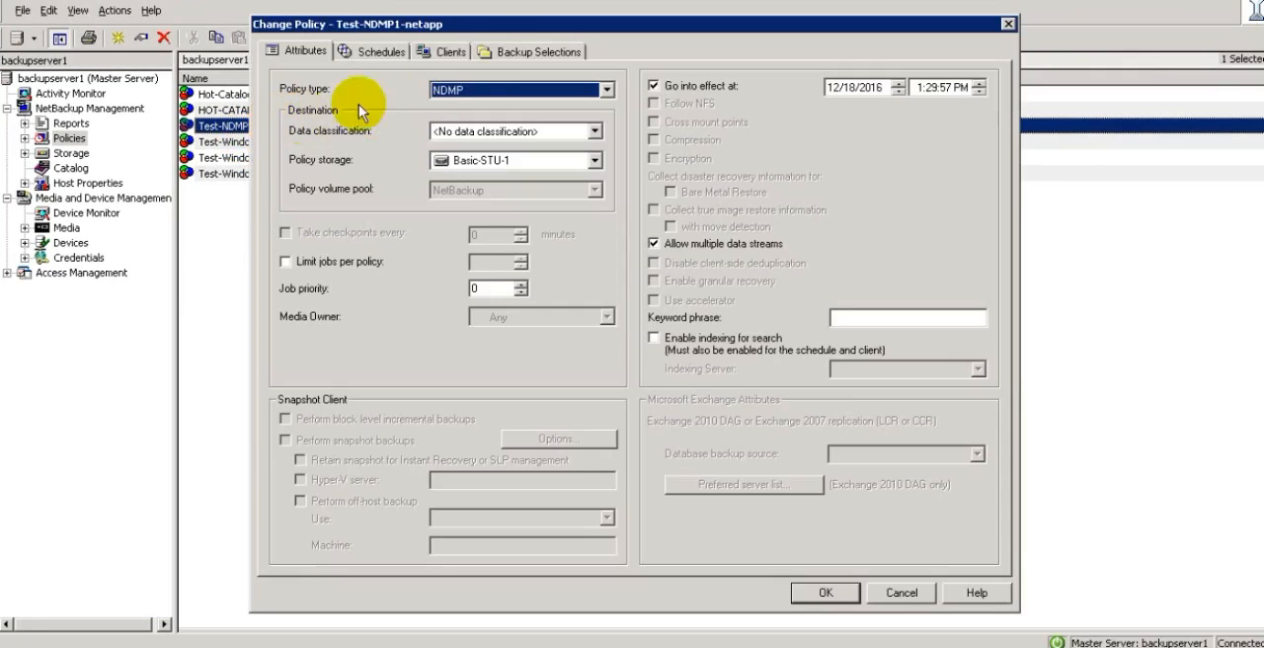
pyautogui.click(530, 50)
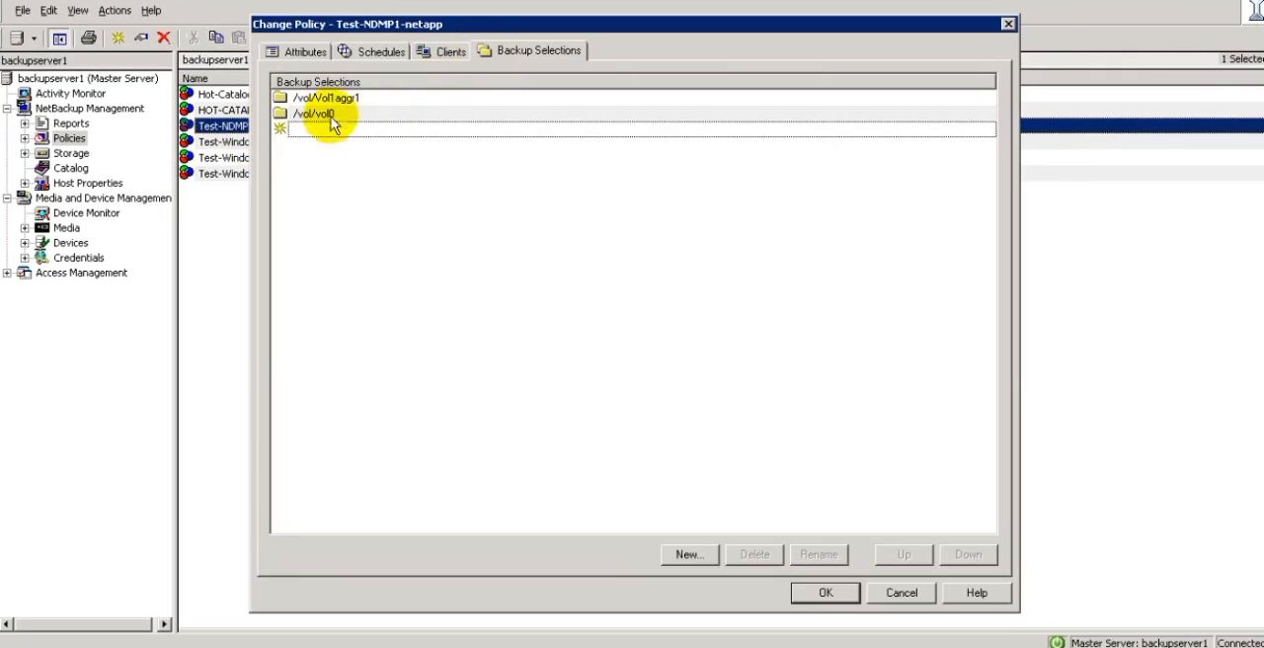
pyautogui.click(303, 52)
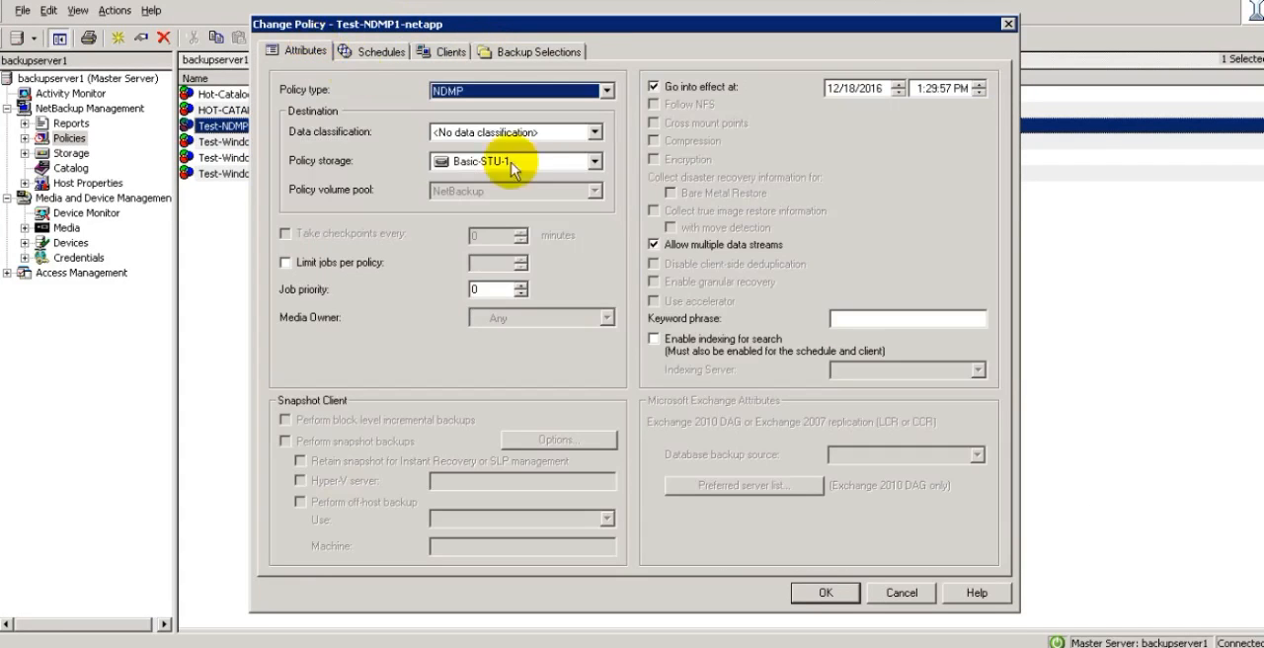
pyautogui.moveTo(760, 247)
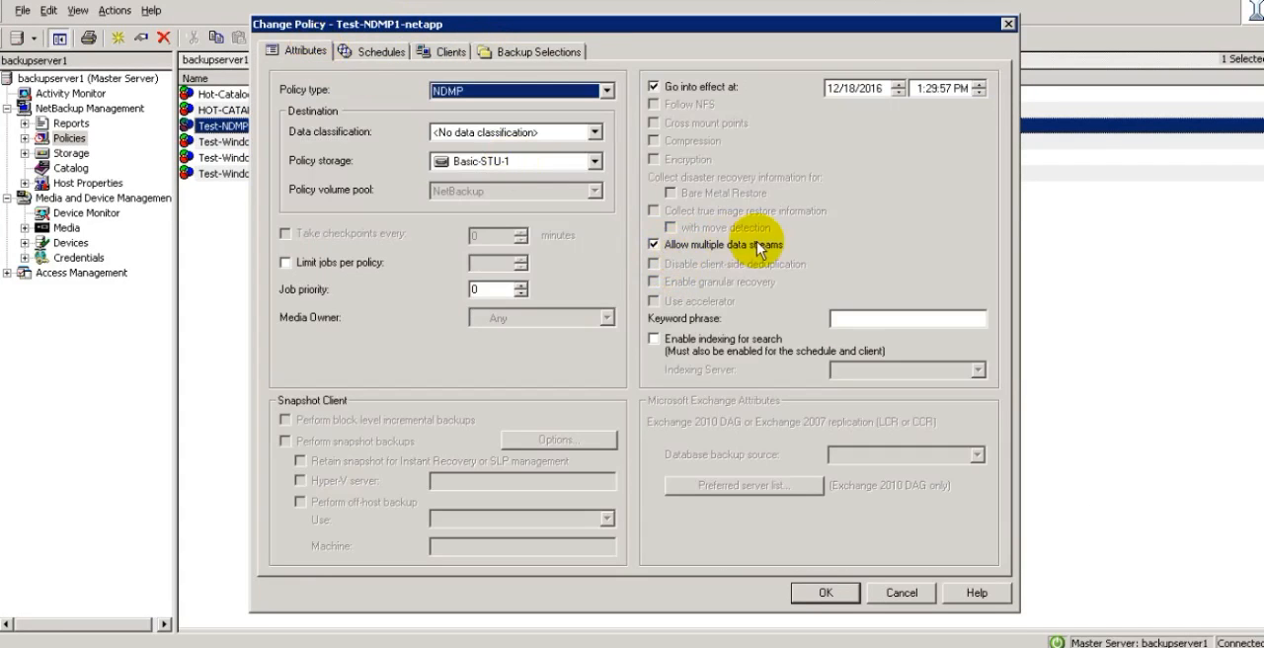
pyautogui.moveTo(588, 191)
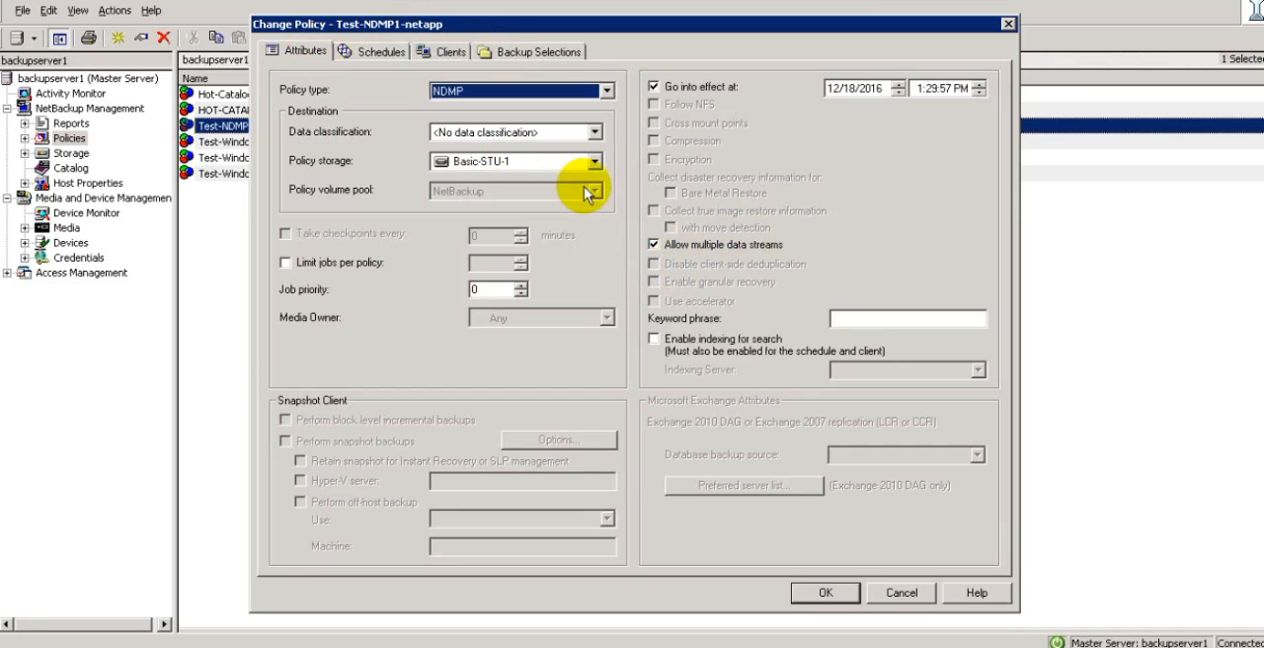
pyautogui.moveTo(533, 33)
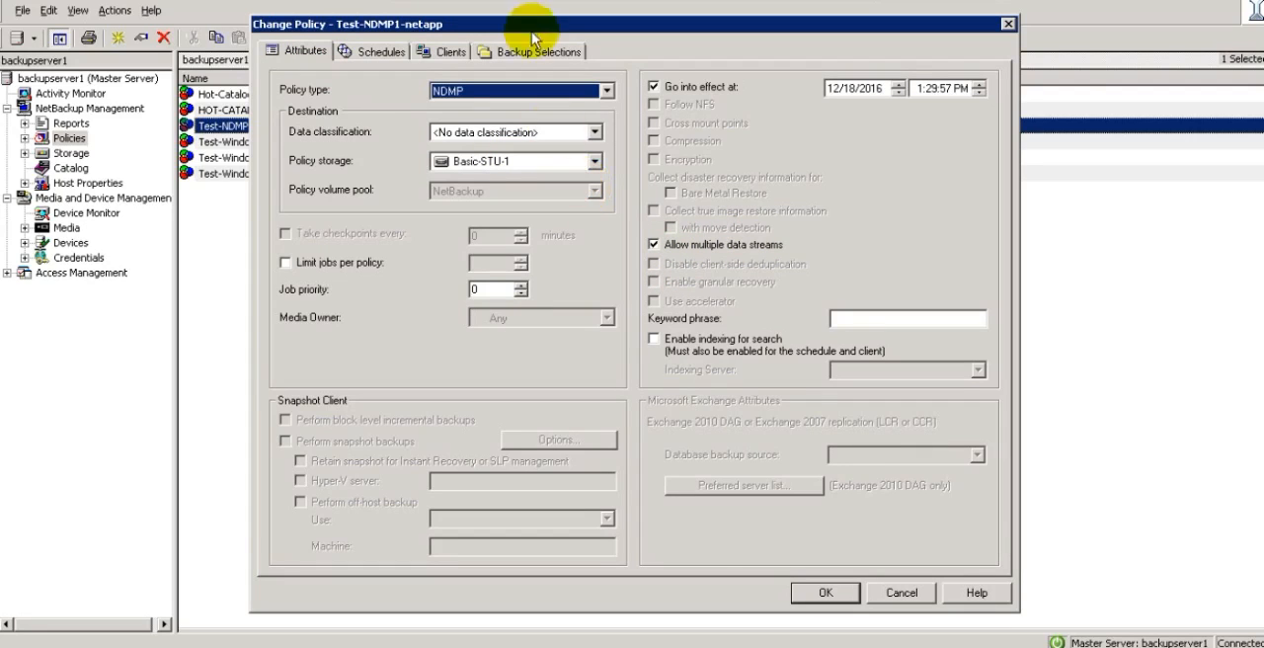
pyautogui.click(530, 50)
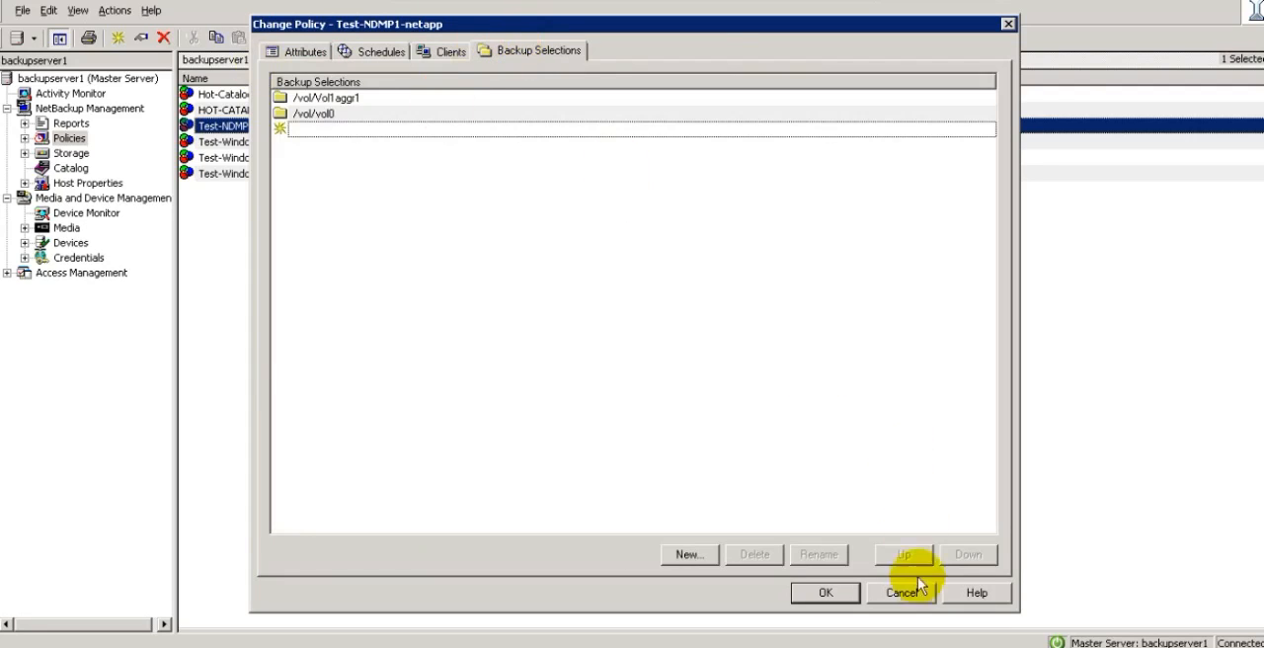
pyautogui.click(901, 592)
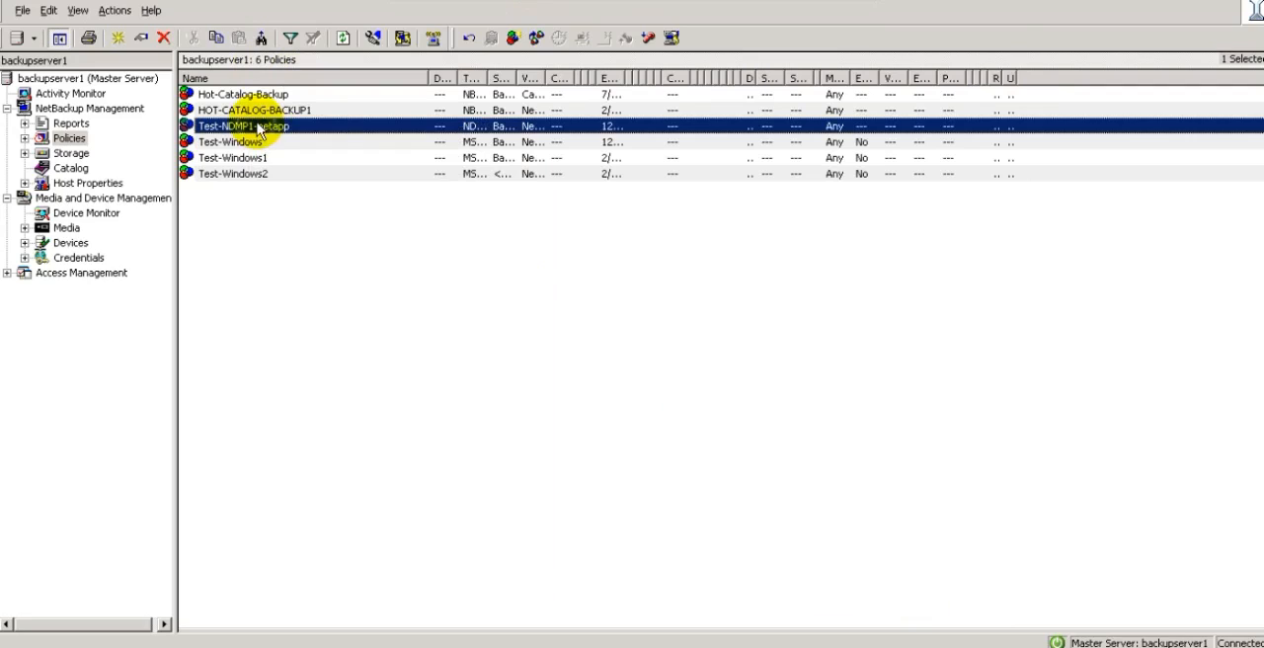
# Start a manual backup of Test-NDMP1-netapp and refresh Activity Monitor to show its NDMP jobs.
pyautogui.rightClick(243, 125)
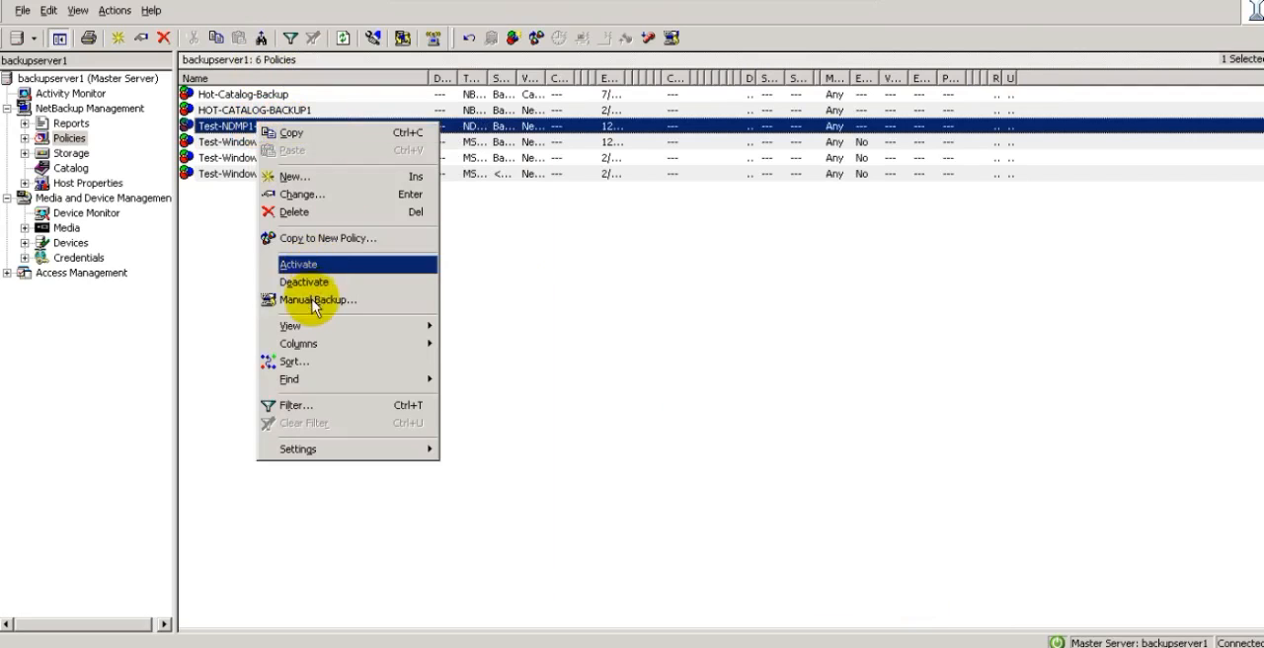
pyautogui.click(318, 299)
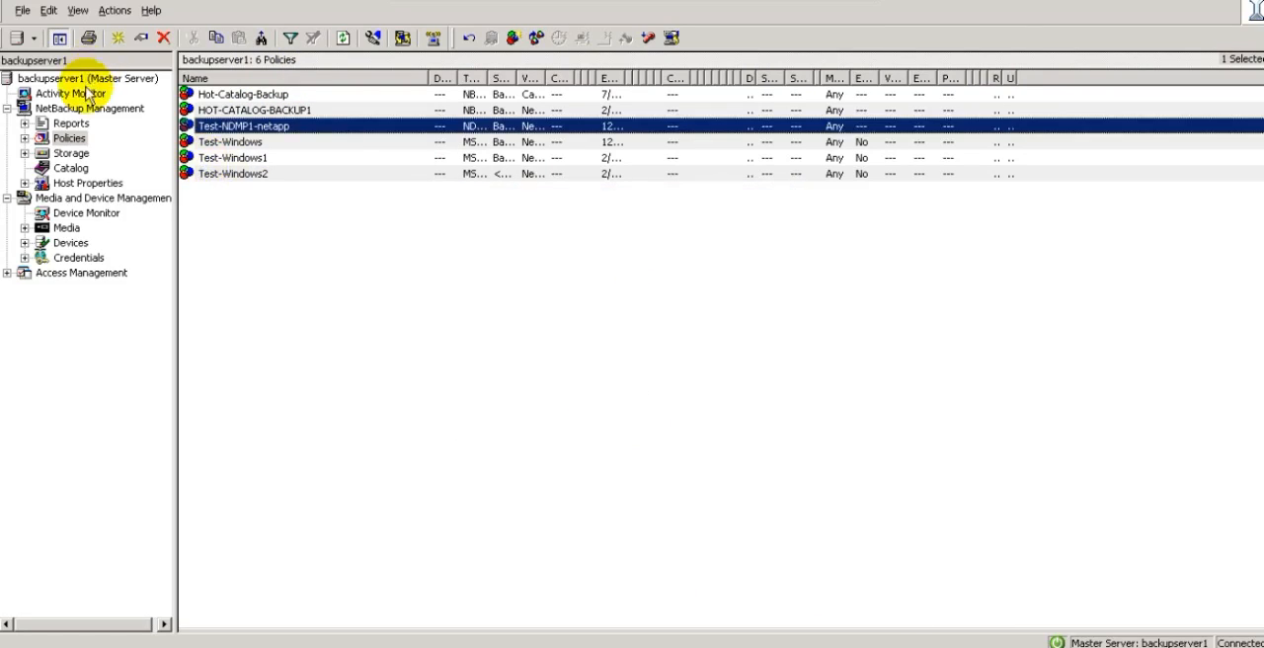
pyautogui.click(71, 92)
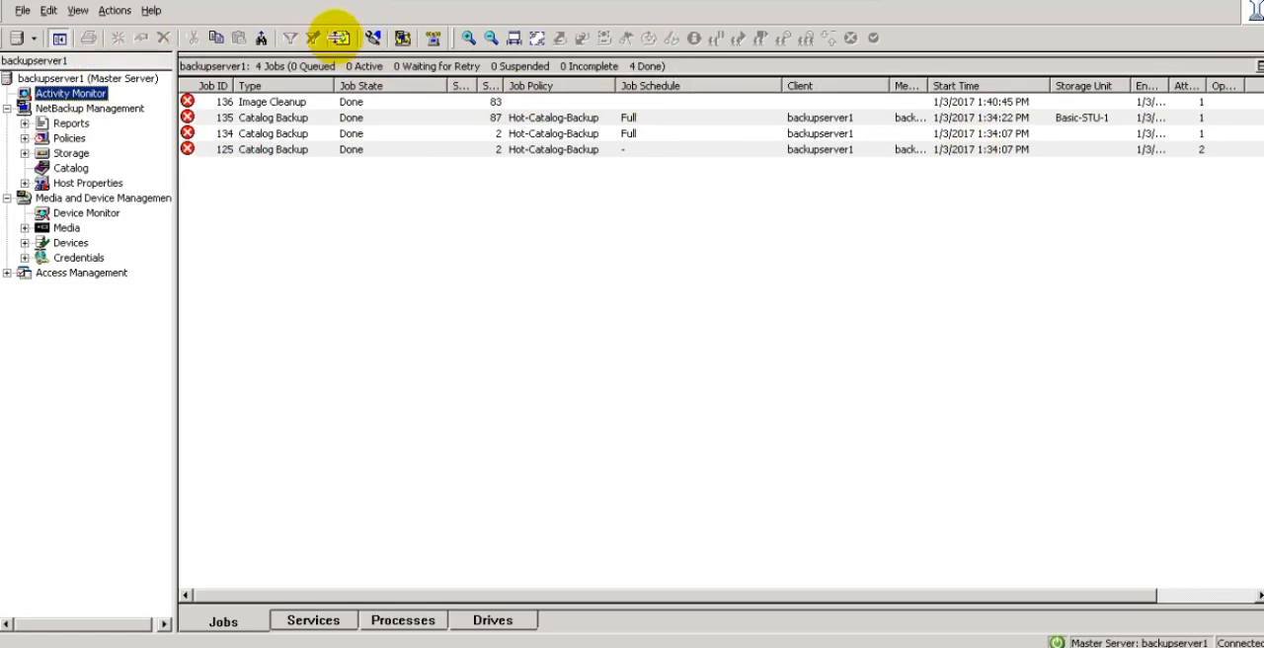
pyautogui.click(344, 38)
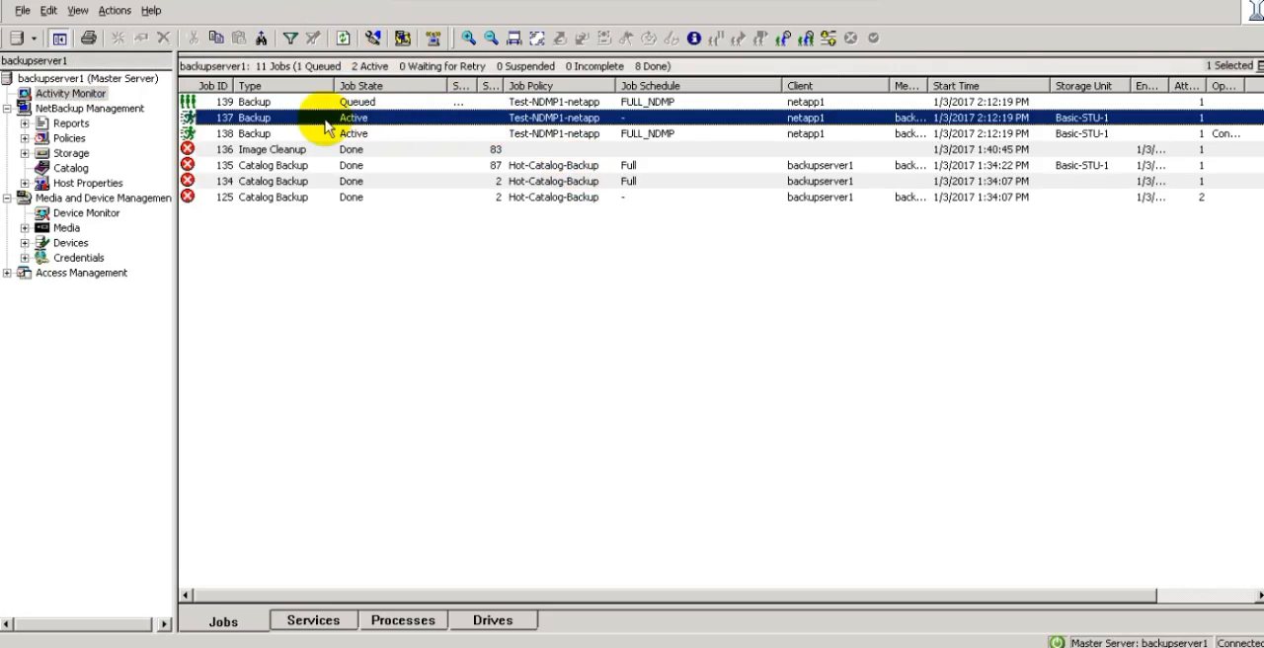
pyautogui.moveTo(339, 129)
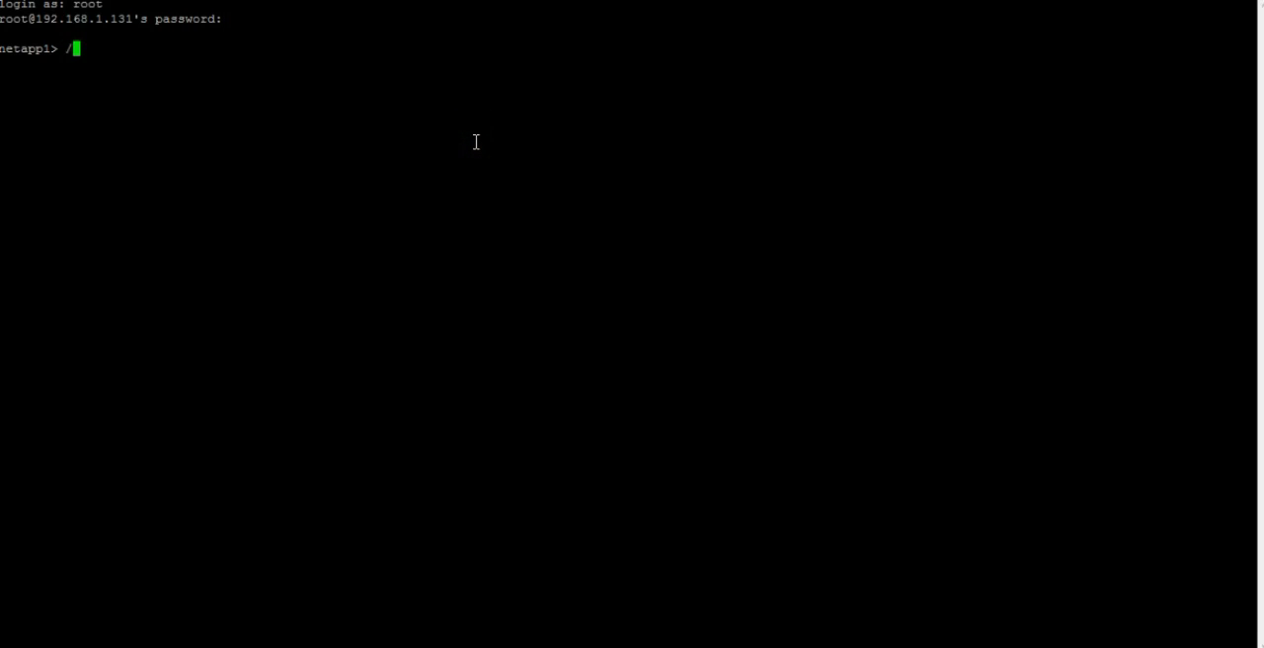
# Rerun 'ndmpd status', now showing session 1 active with a backup data operation.
pyautogui.press('BackSpace')
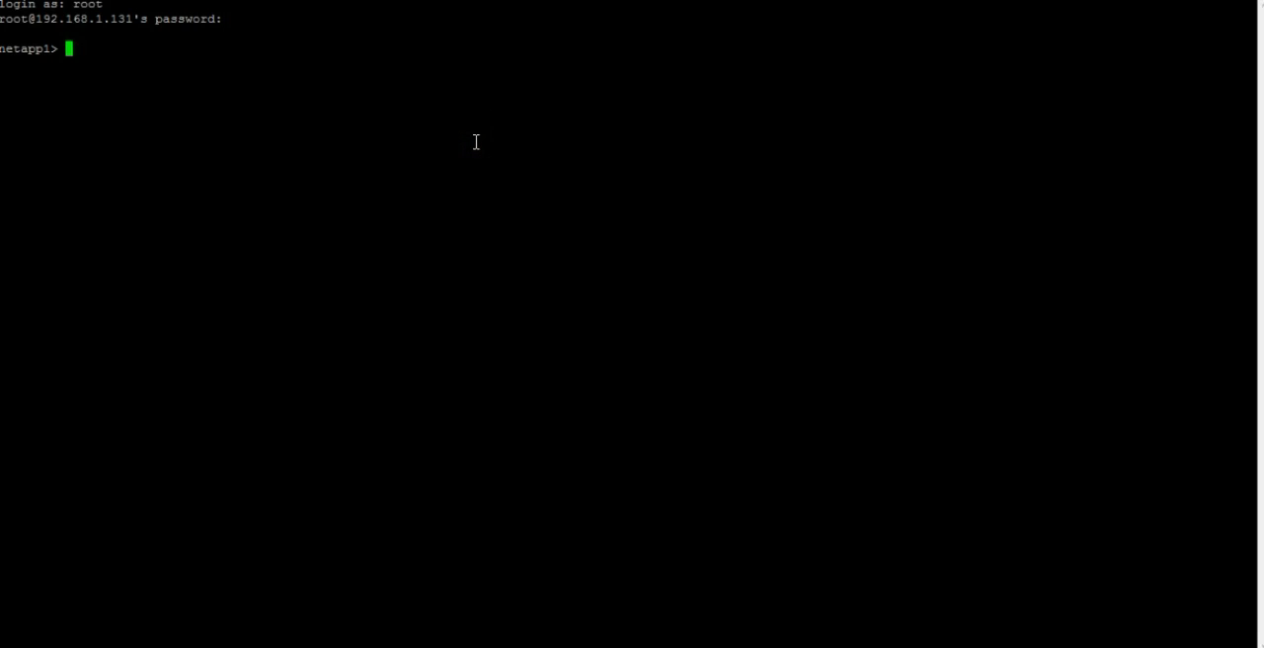
pyautogui.write('ndm')
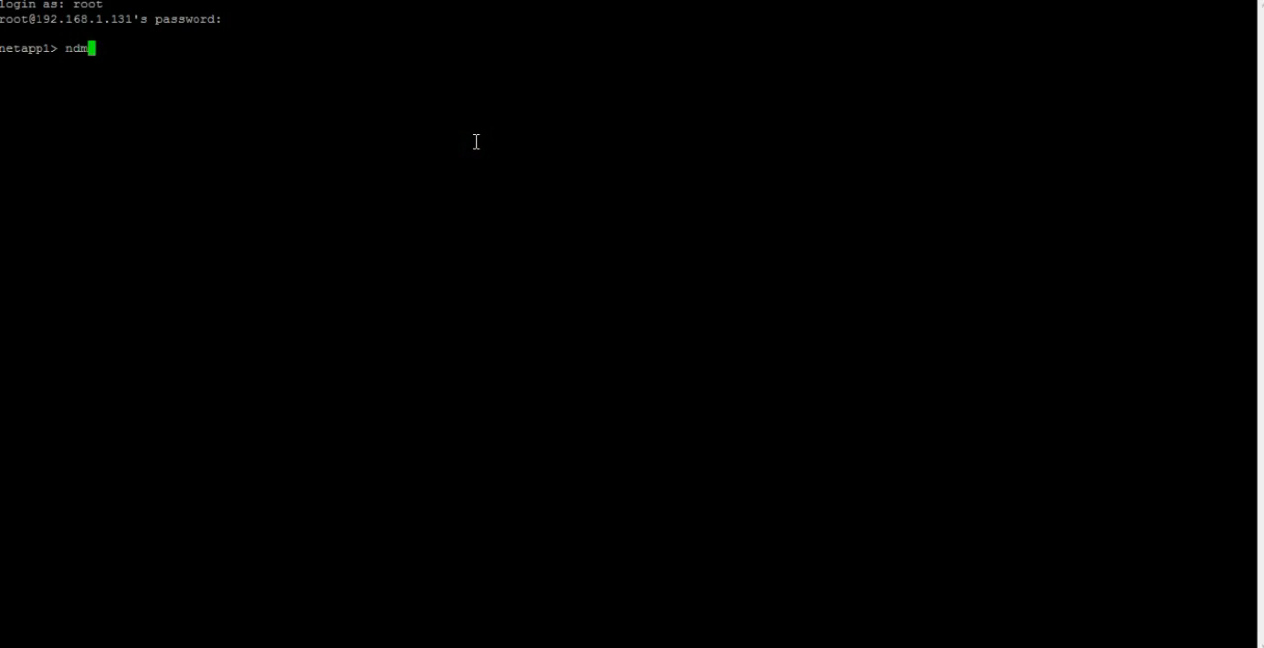
pyautogui.write('pd stat')
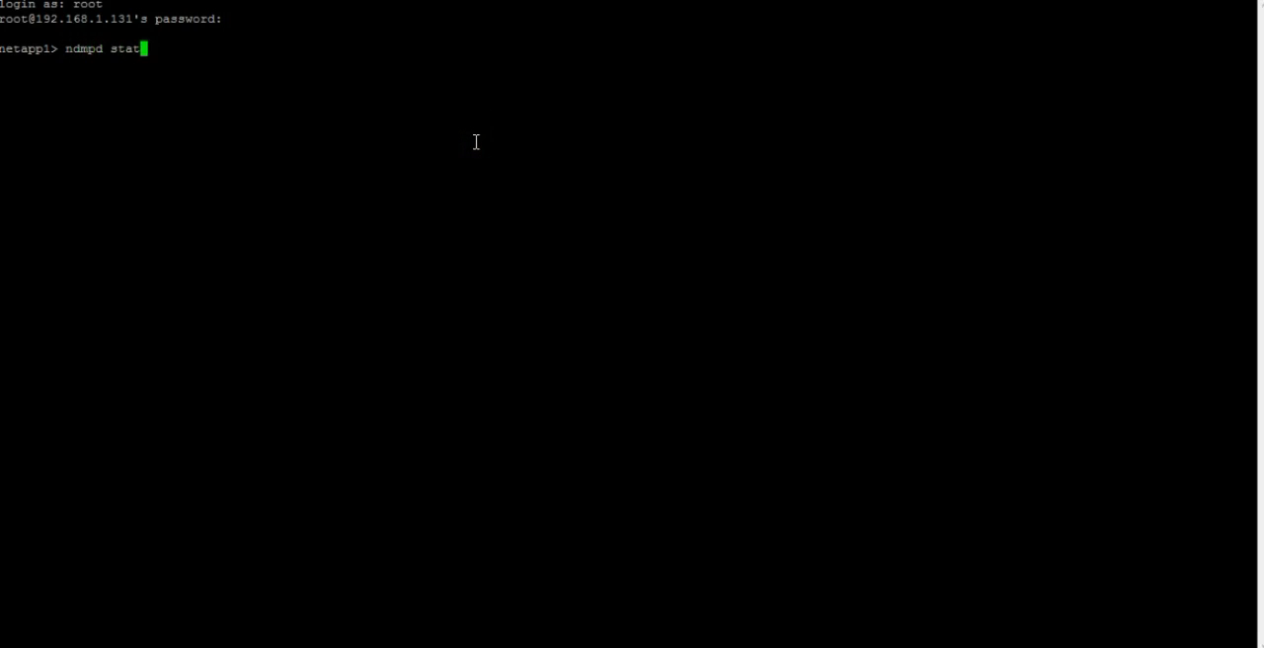
pyautogui.press('Return')
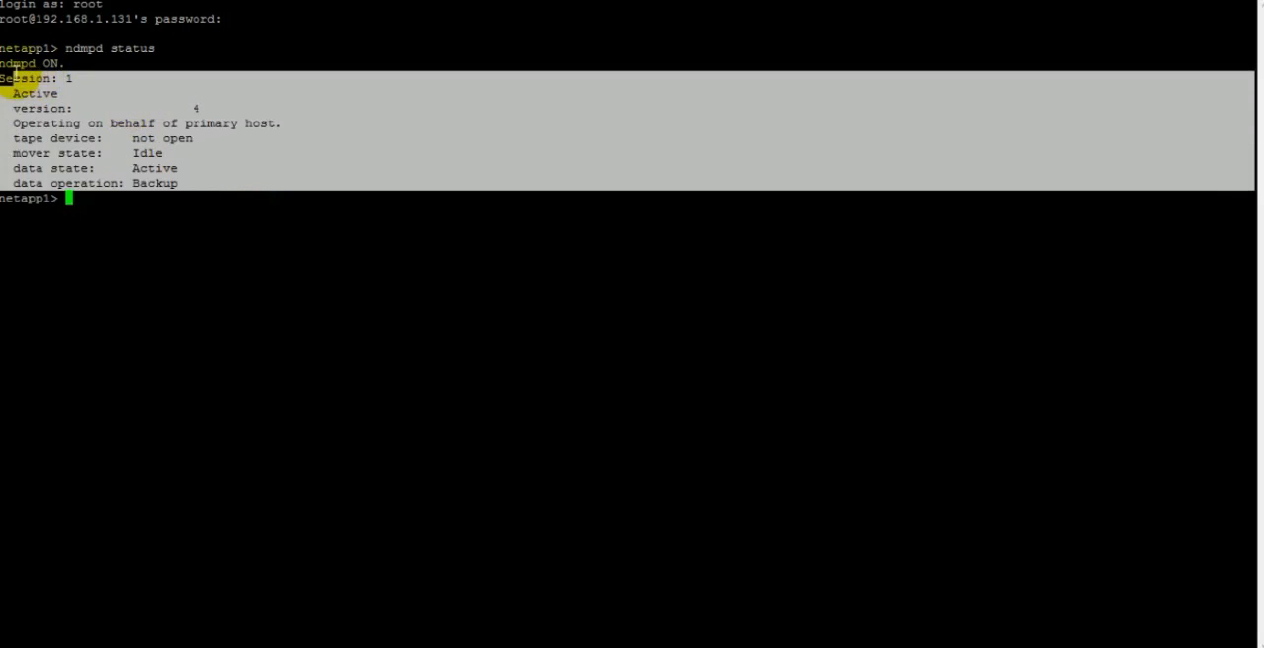
pyautogui.moveTo(993, 573)
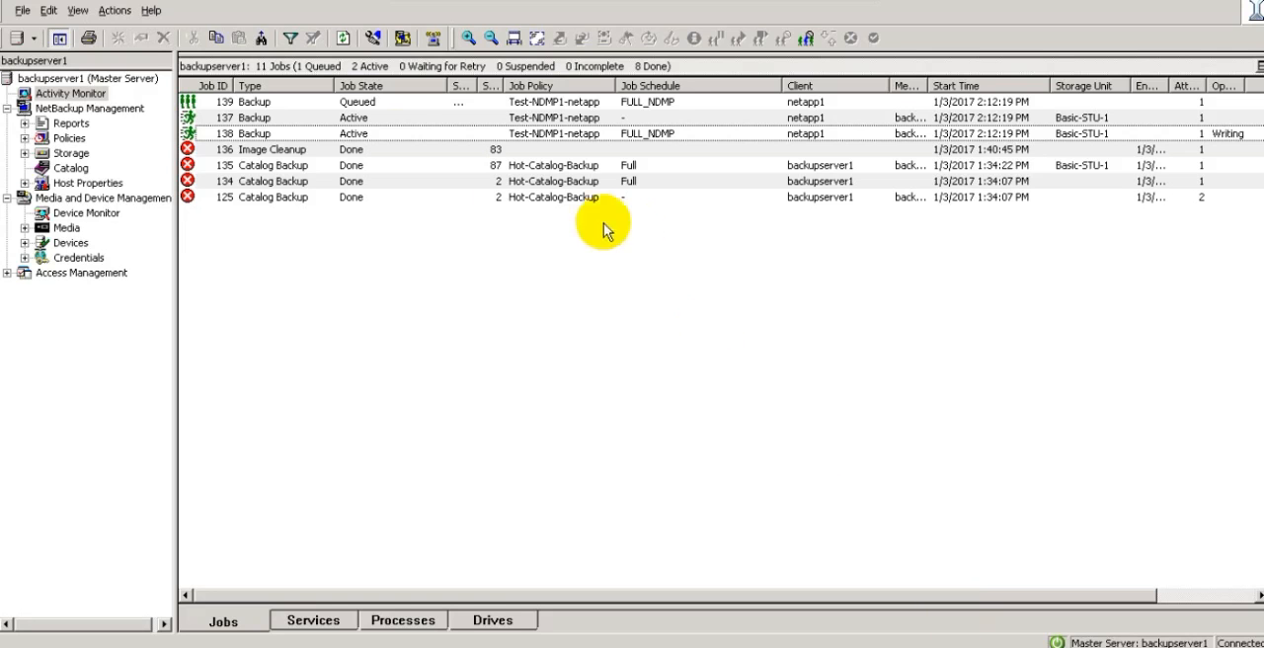
# Review job 138's Detailed Status log ending with DUMP IS DONE, then close it.
pyautogui.click(415, 133)
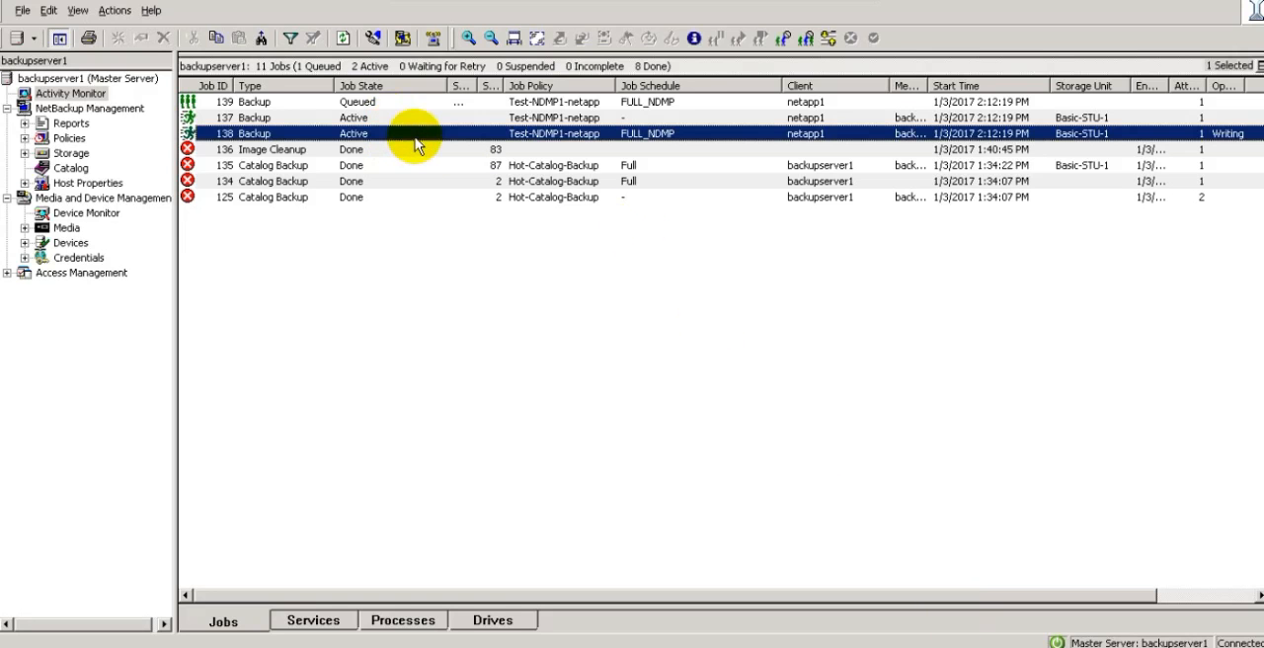
pyautogui.doubleClick(415, 133)
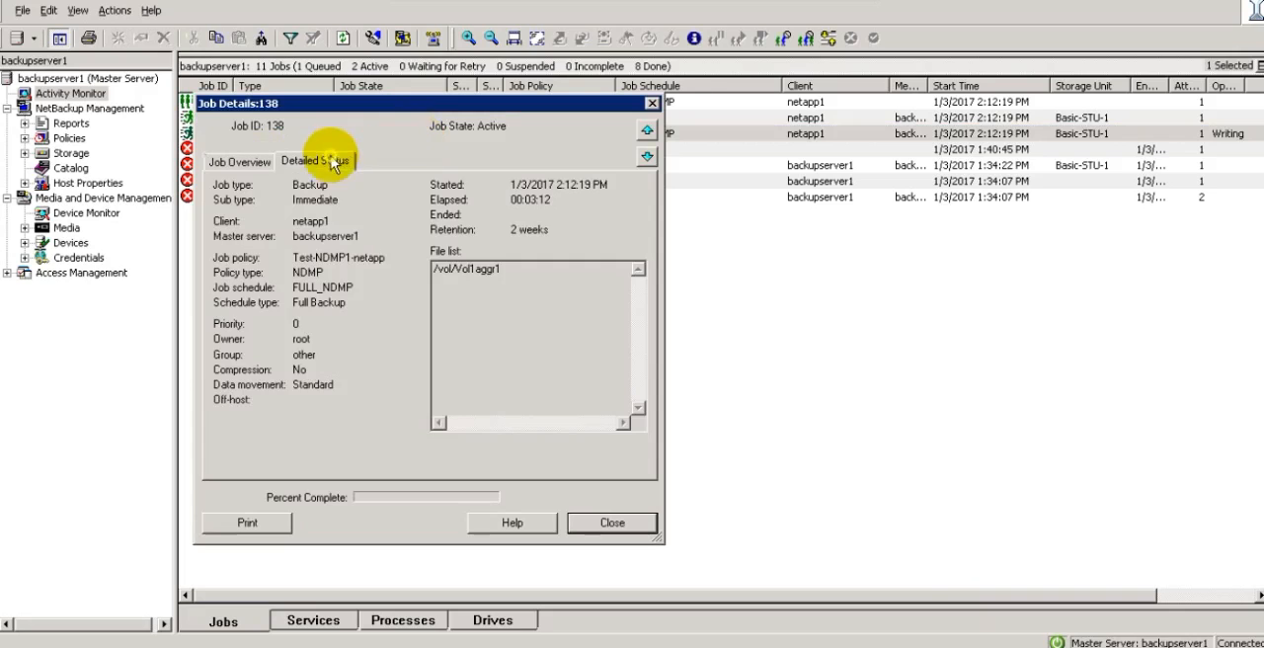
pyautogui.click(314, 161)
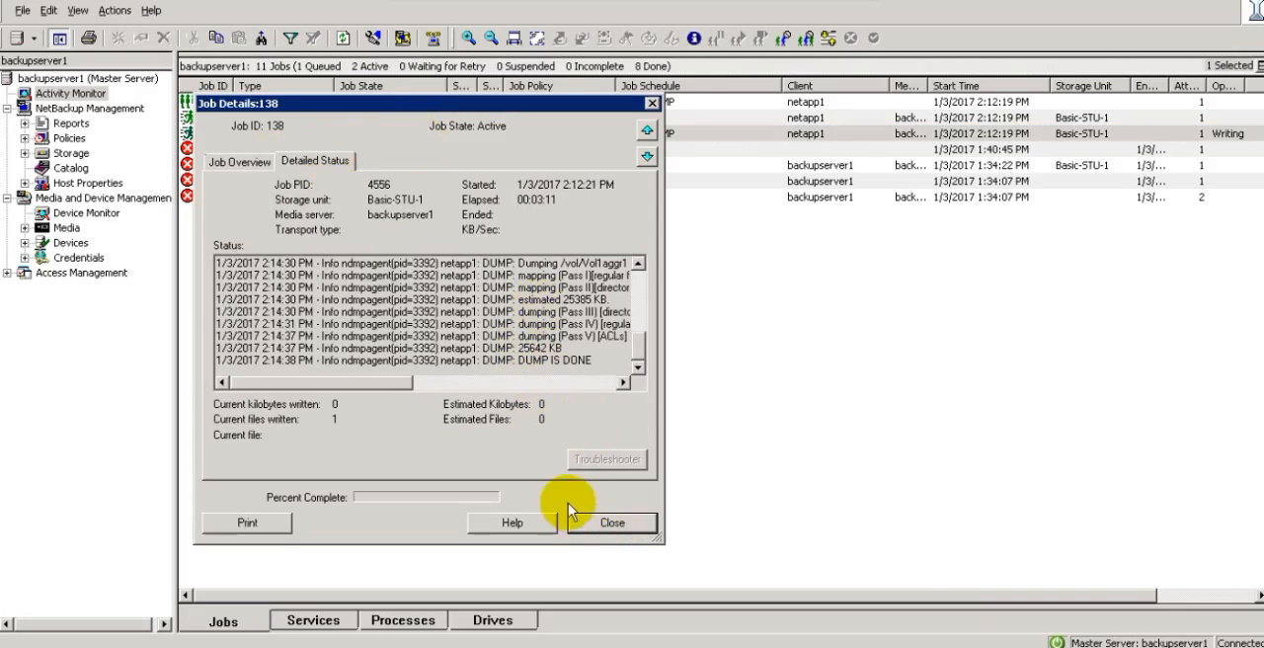
pyautogui.click(611, 522)
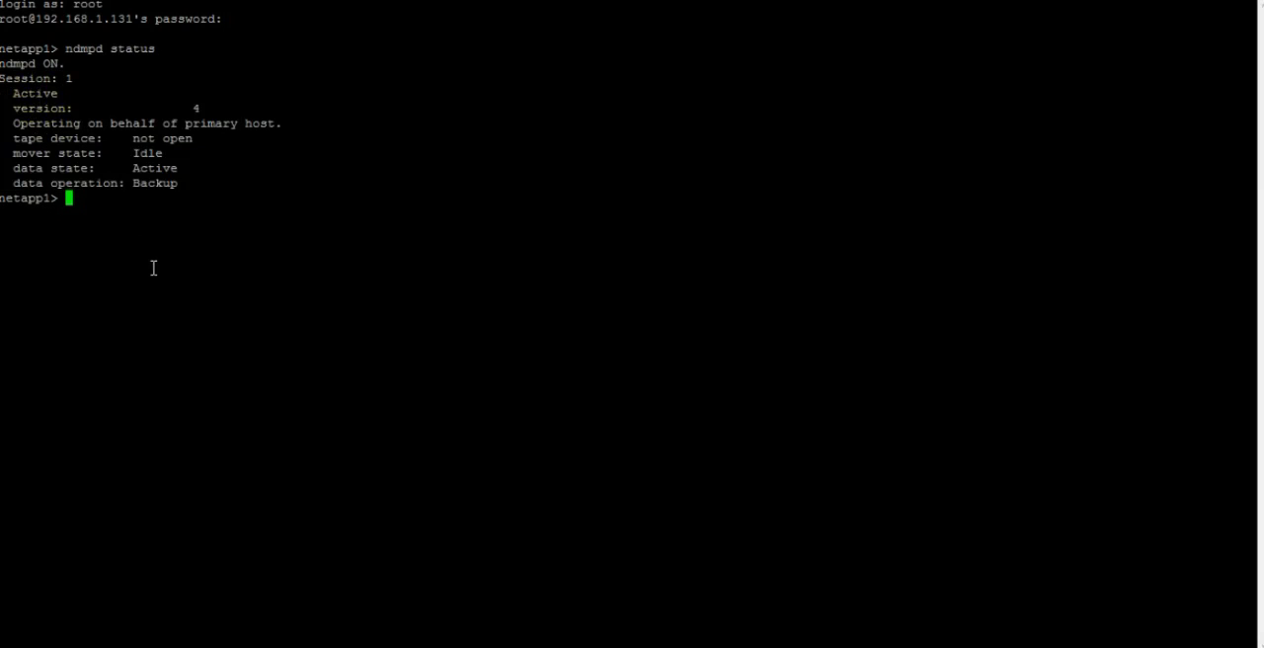
# Run 'df -Vg' to list volume usage, /vol/Vol1aggr1 at 1GB total and 33% capacity.
pyautogui.press('Return')
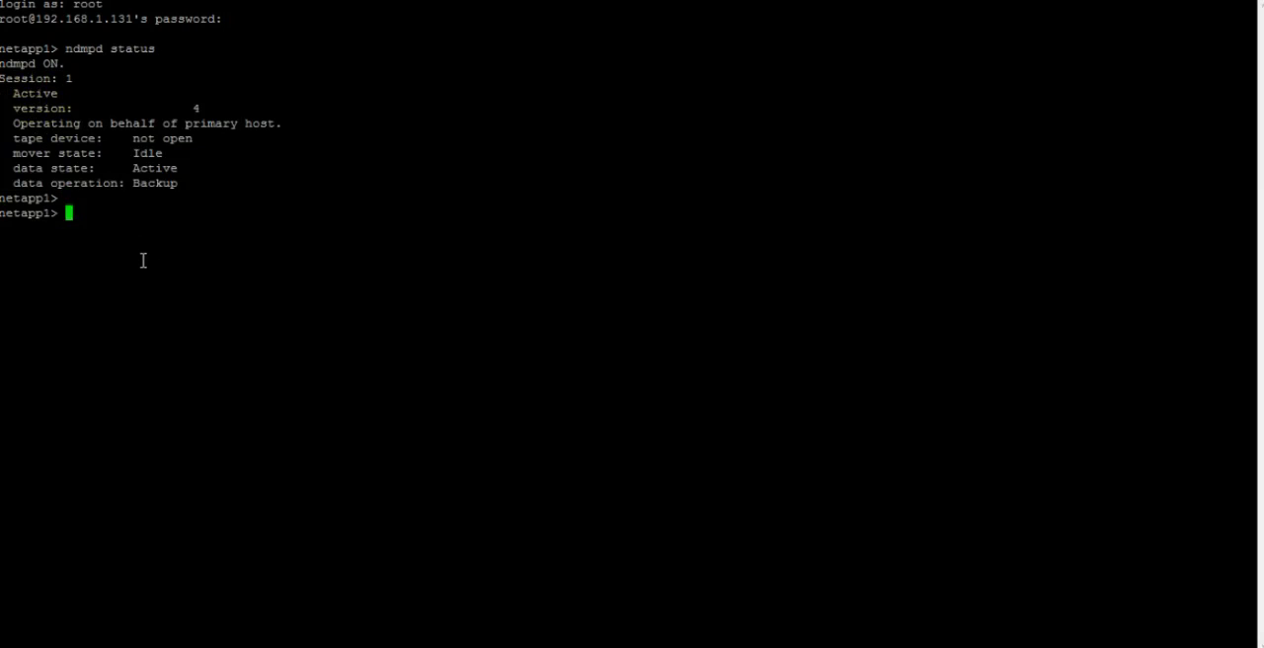
pyautogui.write('df')
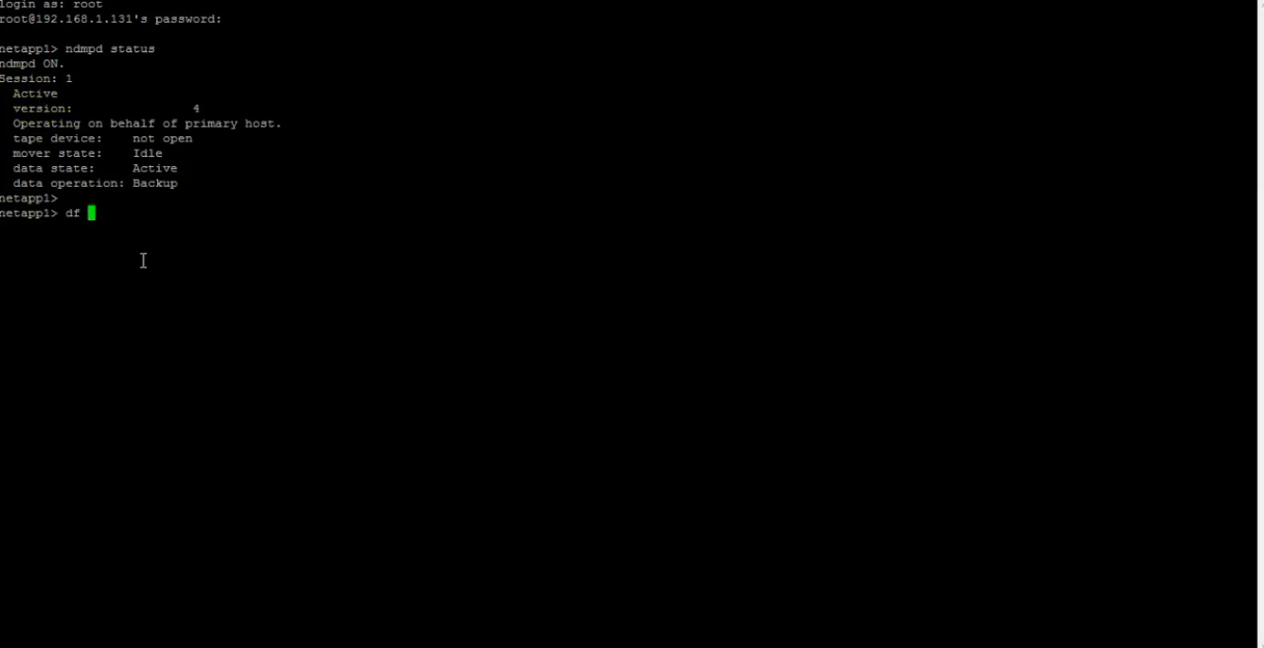
pyautogui.write('-Vg')
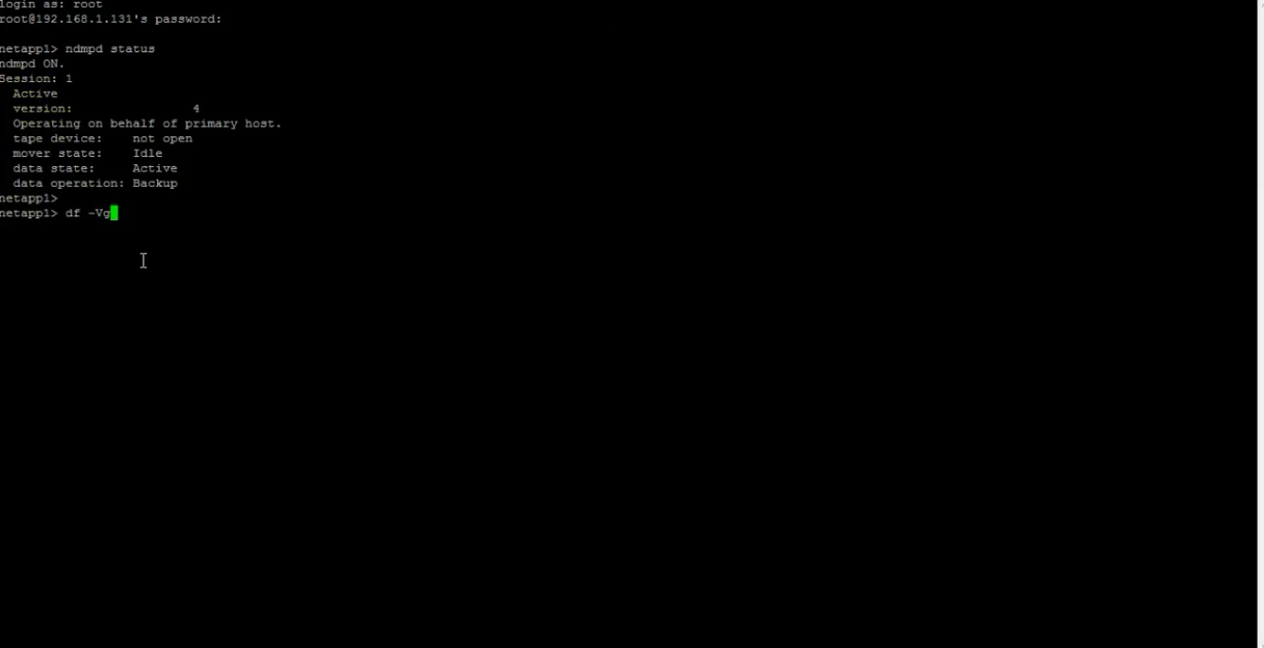
pyautogui.press('Return')
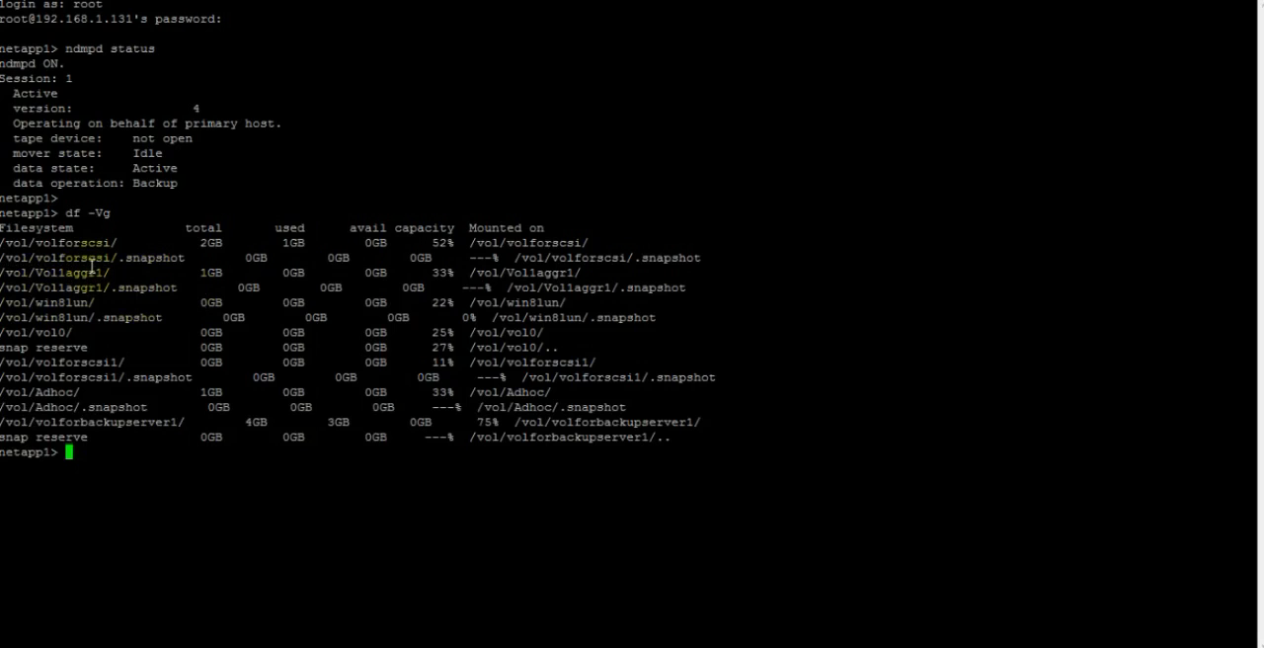
pyautogui.moveTo(52, 361)
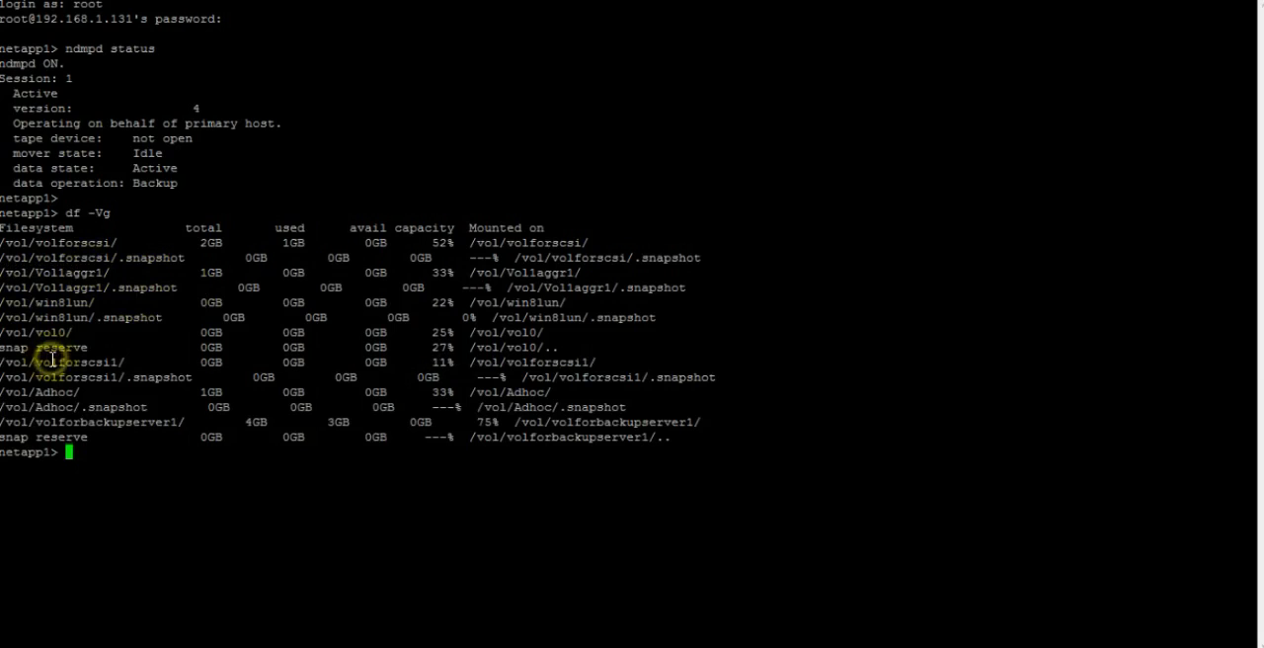
# List snapshots of Vol1aggr1 and vol0, highlighting the busy snapshot_for_backup.1 entry.
pyautogui.write('snap')
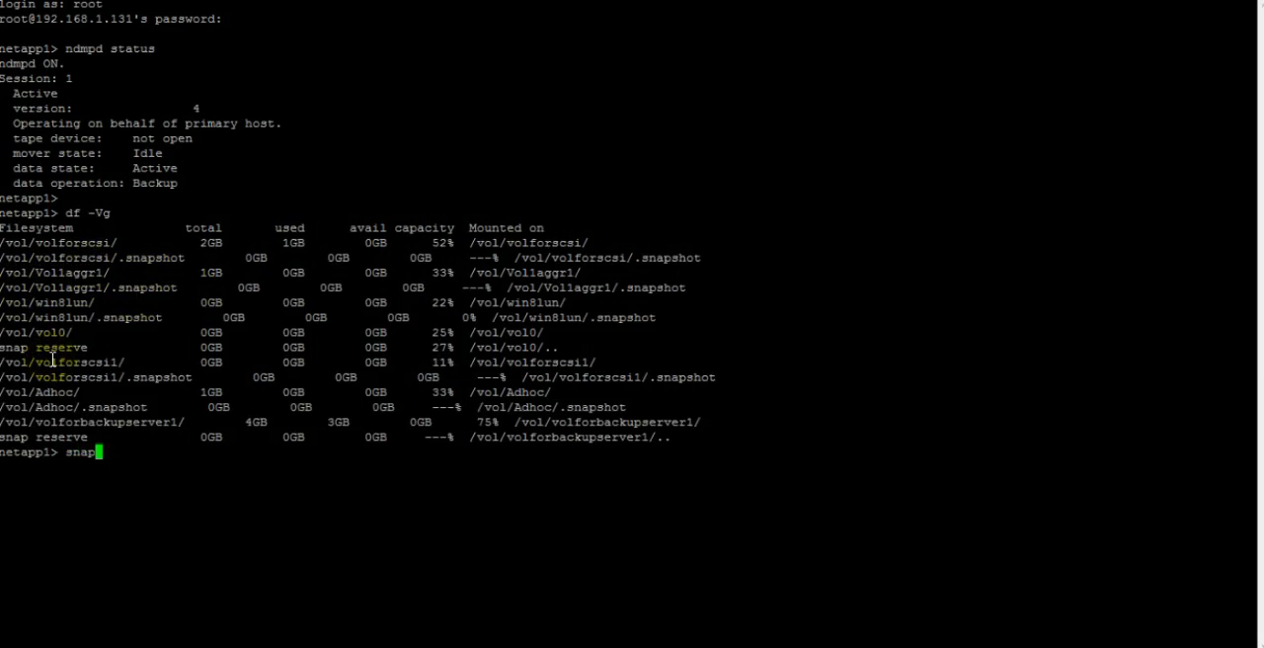
pyautogui.write('list')
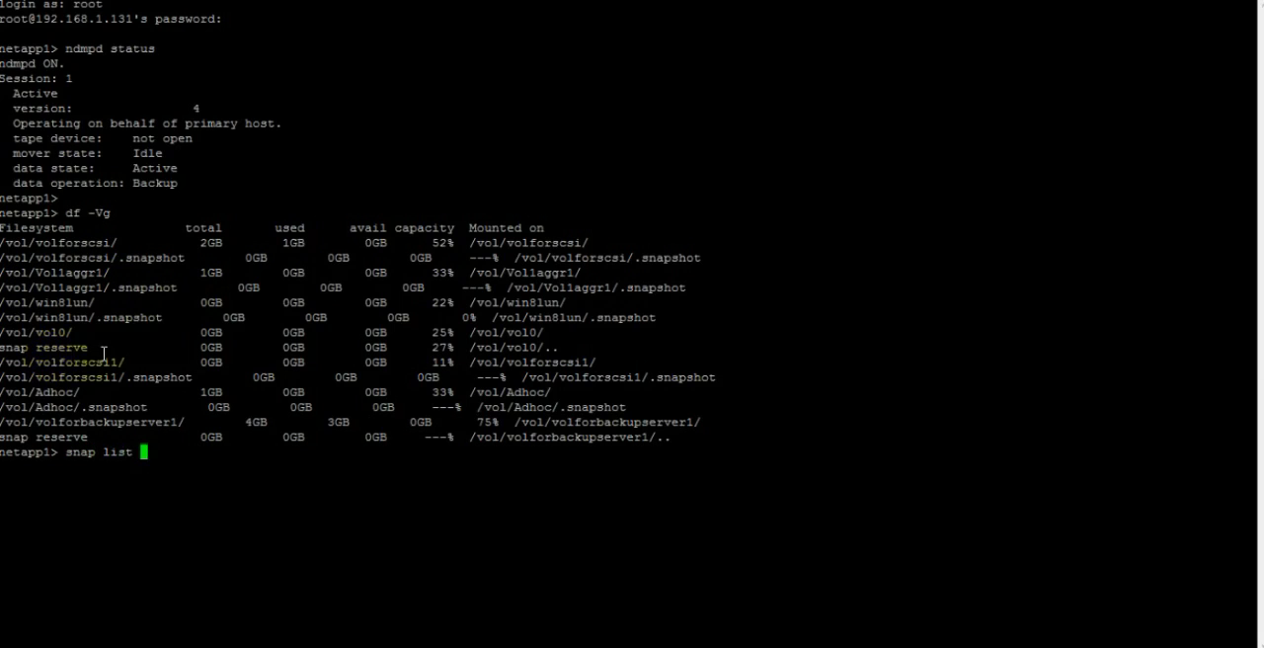
pyautogui.press('Return')
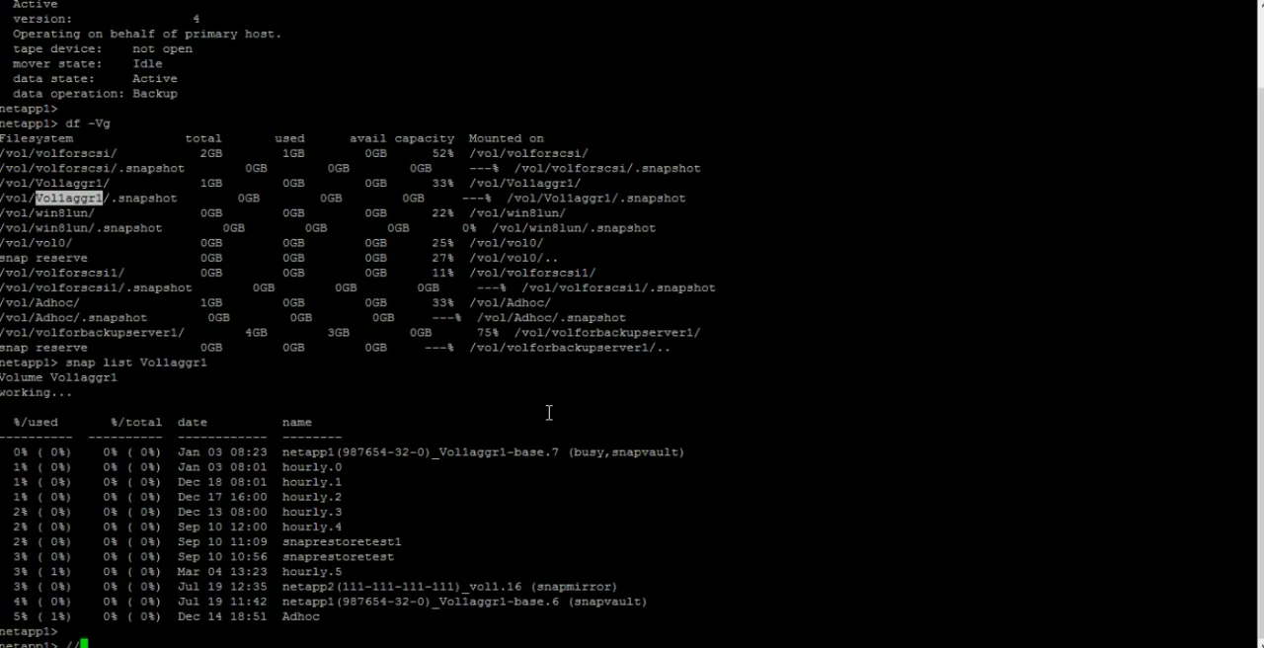
pyautogui.write('snap list Vol1aggr1')
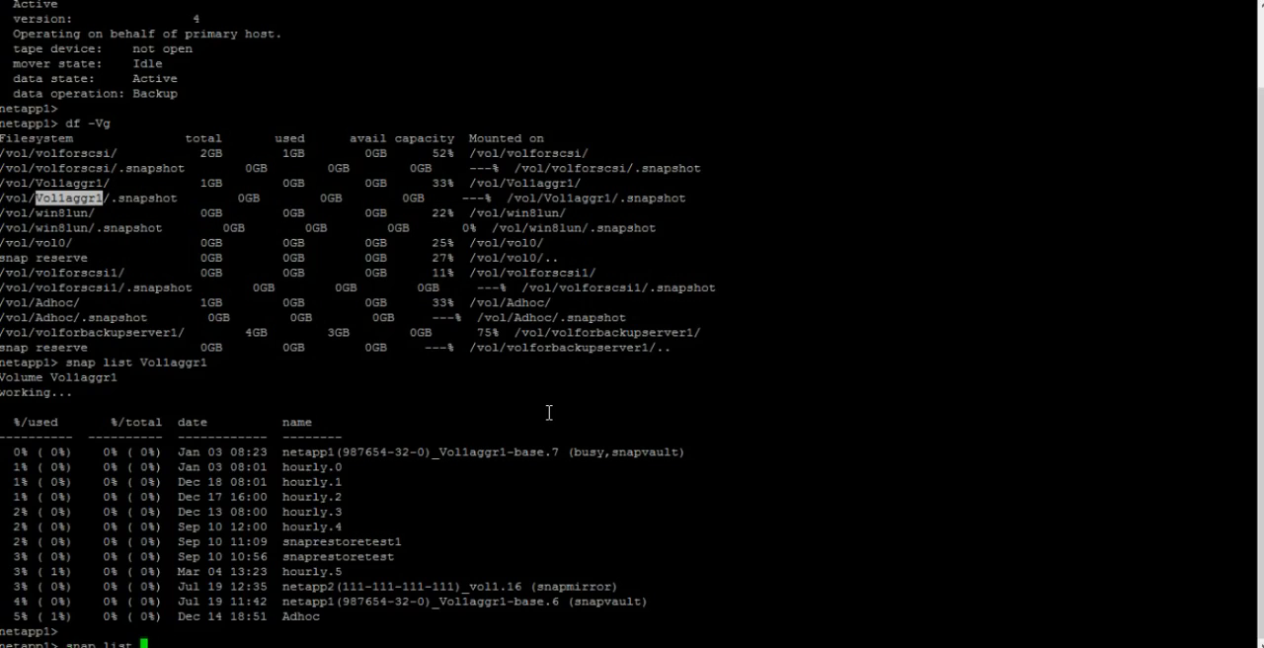
pyautogui.write('vol0')
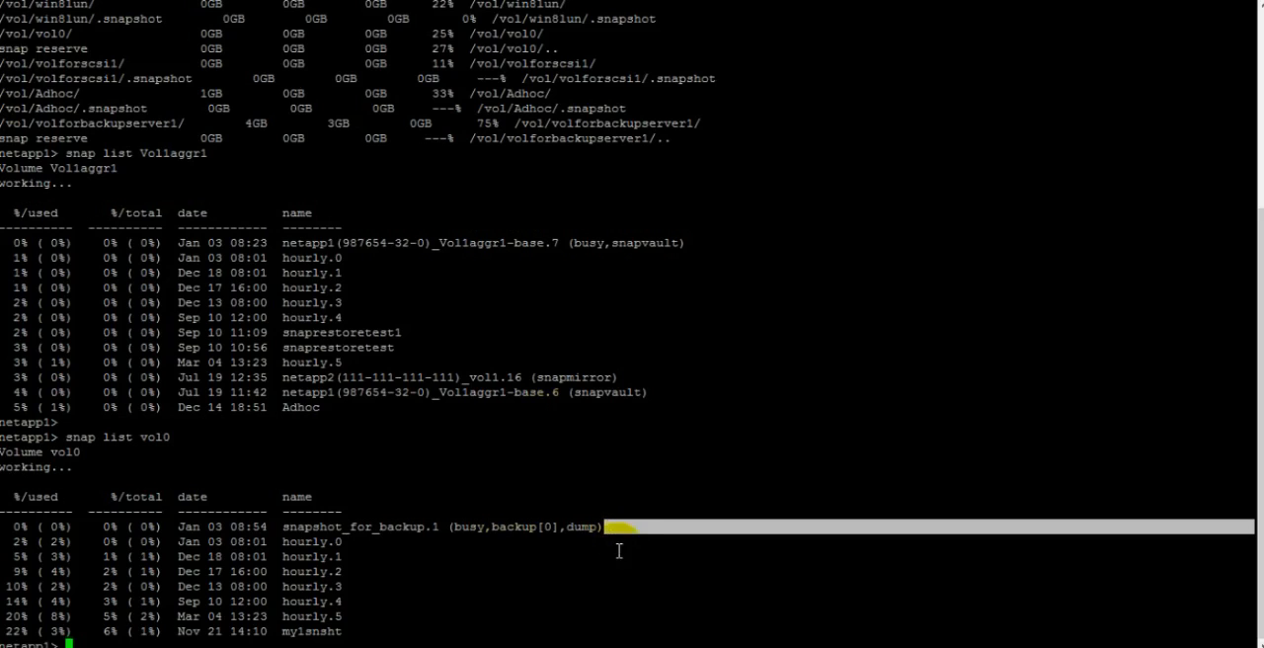
pyautogui.doubleClick(578, 527)
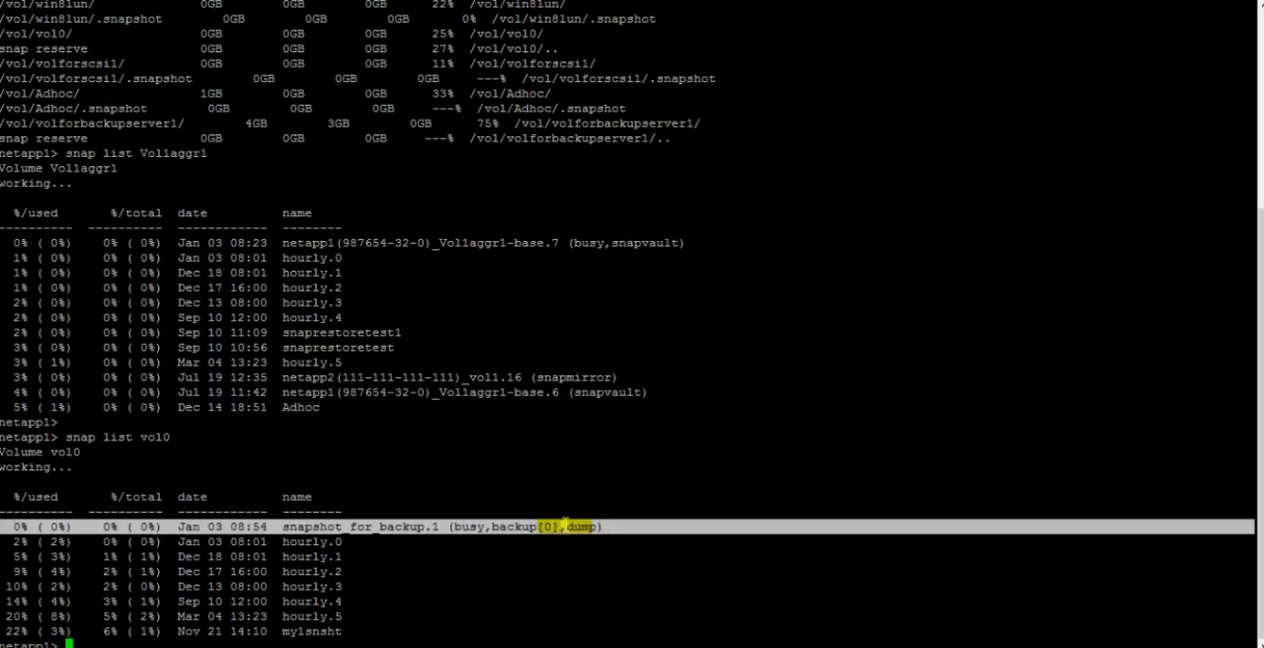
pyautogui.scroll(-3)
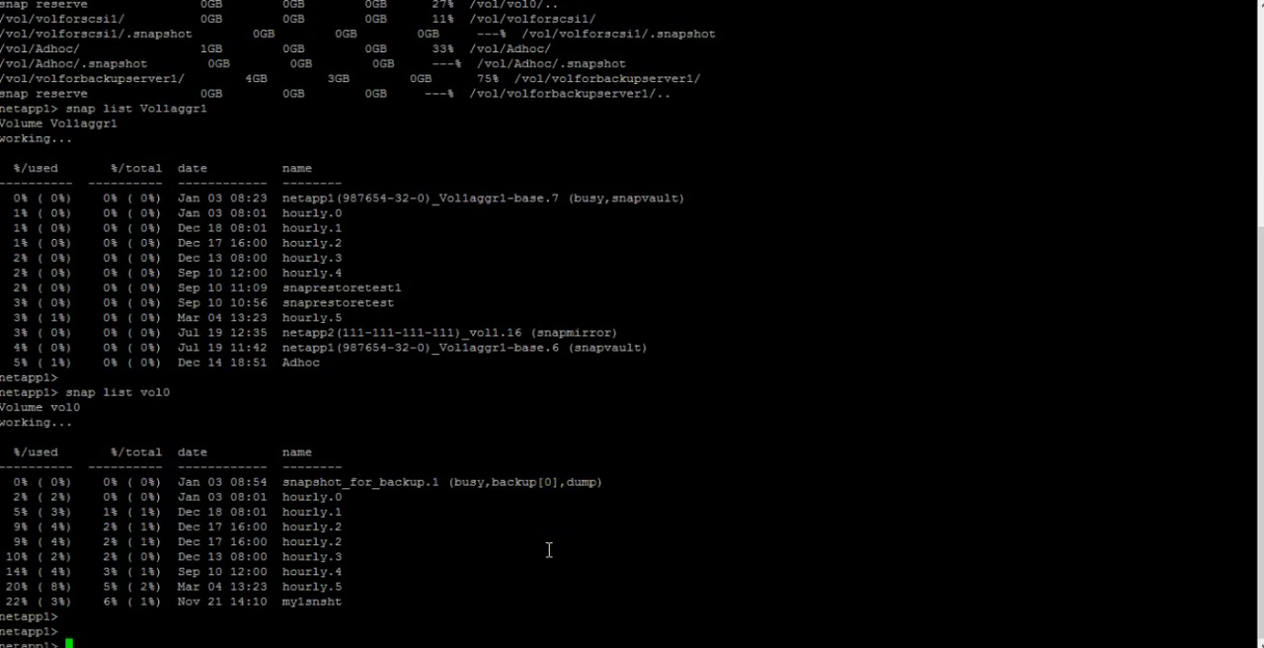